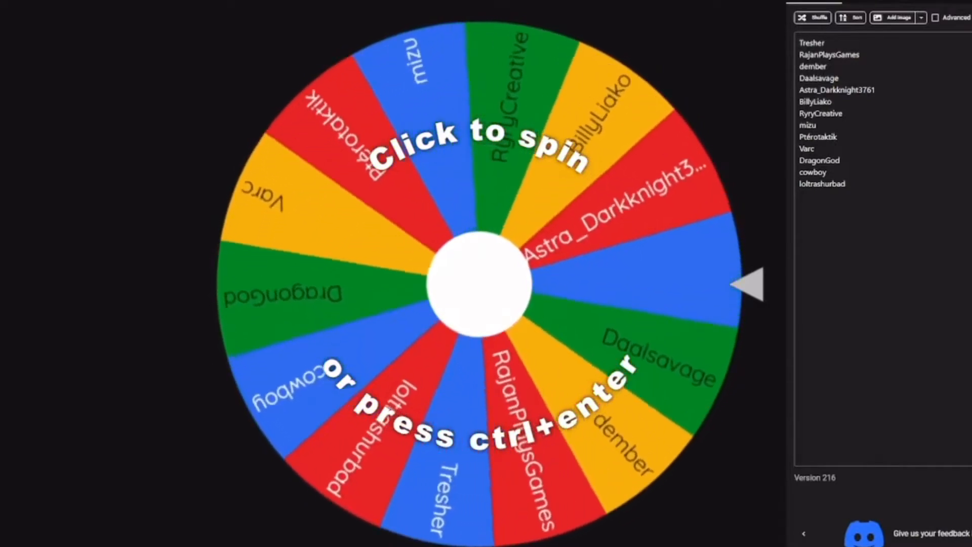
Spin the thirteen-name wheel repeatedly until it announces RyryCreative as the winner.
{"action": "left_click", "coordinate": [474, 286]}
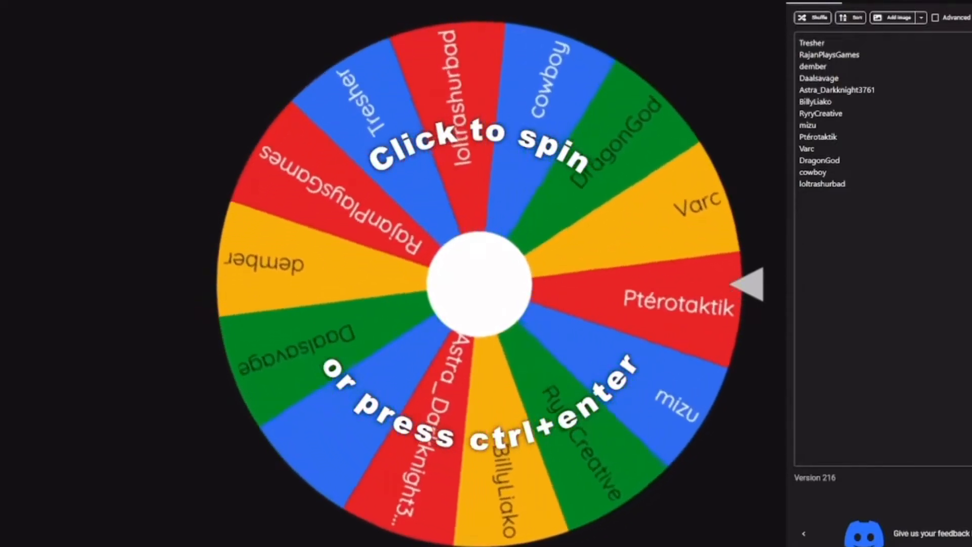
{"action": "left_click", "coordinate": [477, 286]}
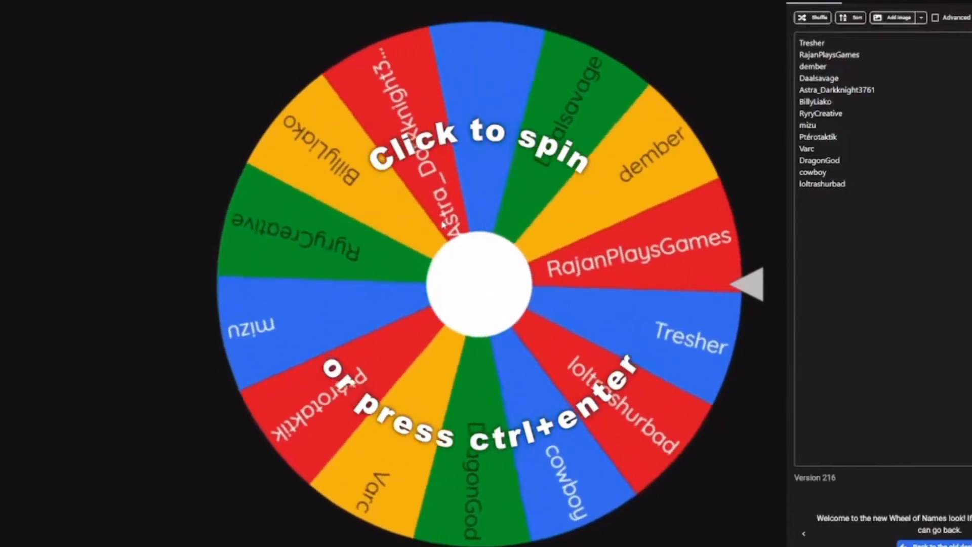
{"action": "left_click", "coordinate": [477, 286]}
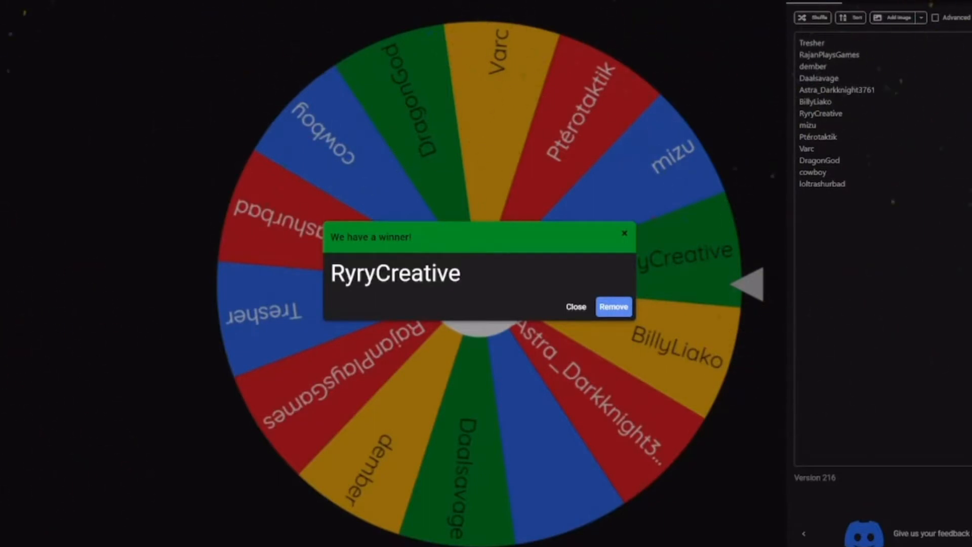
{"action": "mouse_move", "coordinate": [756, 399]}
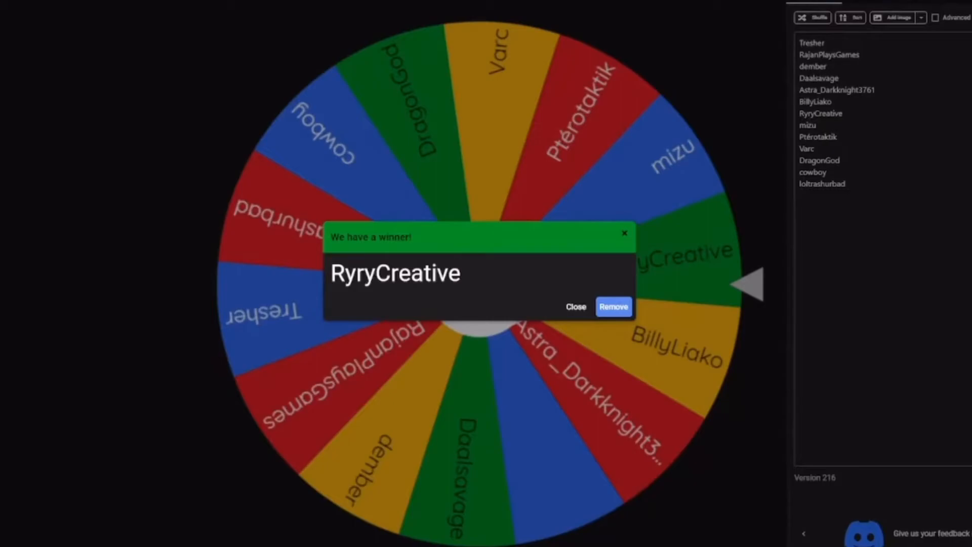
{"action": "left_click", "coordinate": [614, 306]}
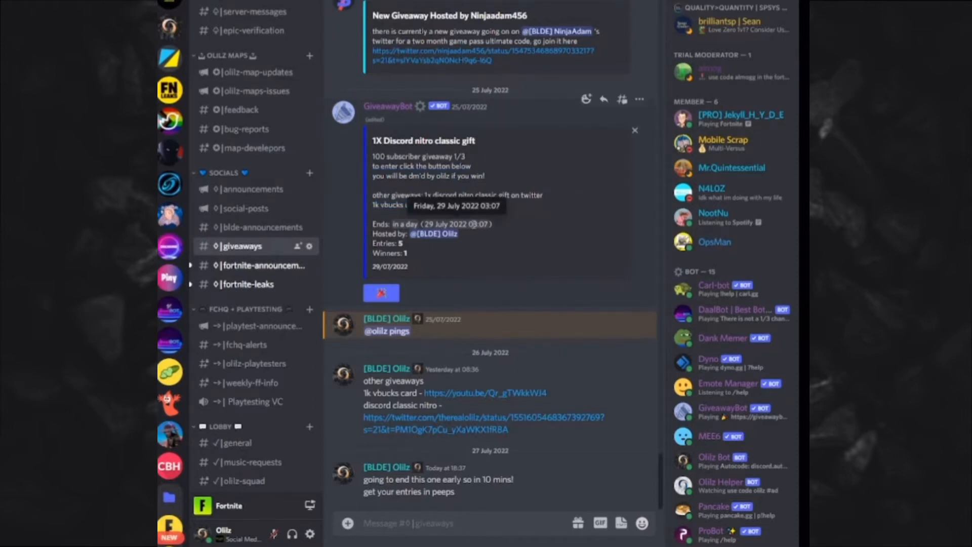
{"action": "mouse_move", "coordinate": [518, 501]}
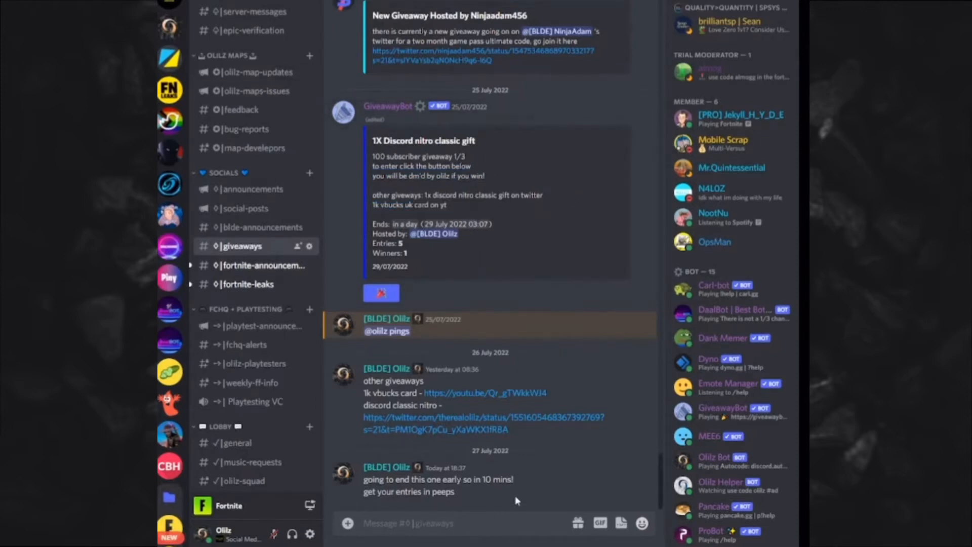
{"action": "mouse_move", "coordinate": [508, 455]}
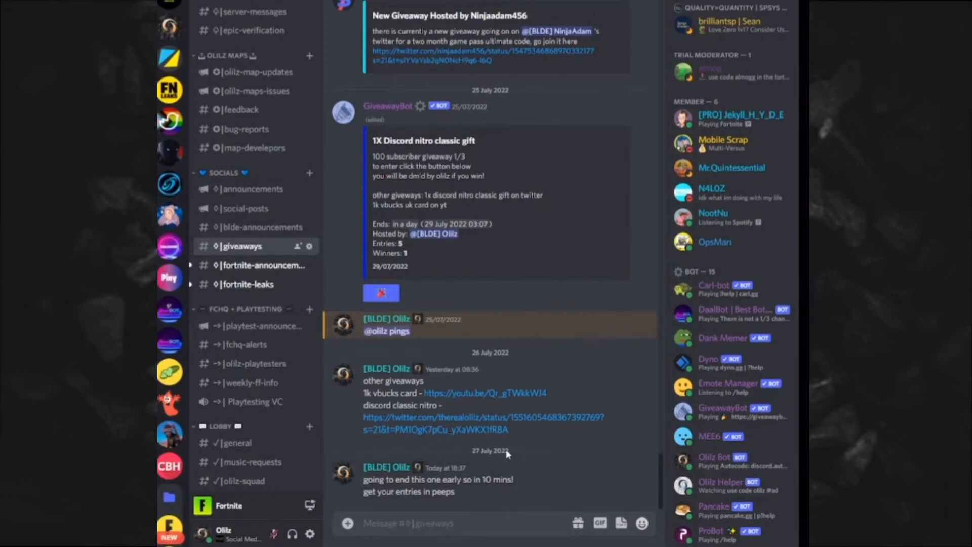
{"action": "type", "text": "/"}
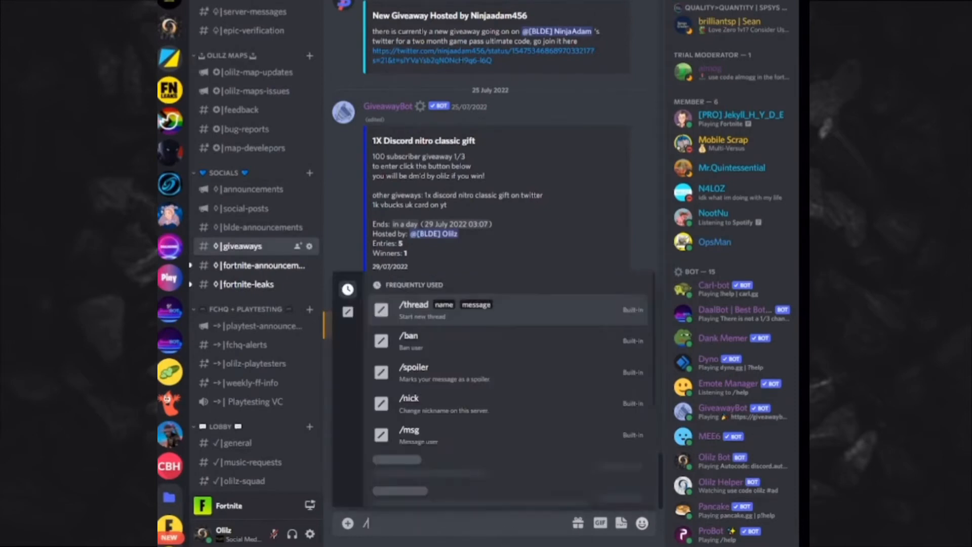
{"action": "type", "text": "gend giveaway_id"}
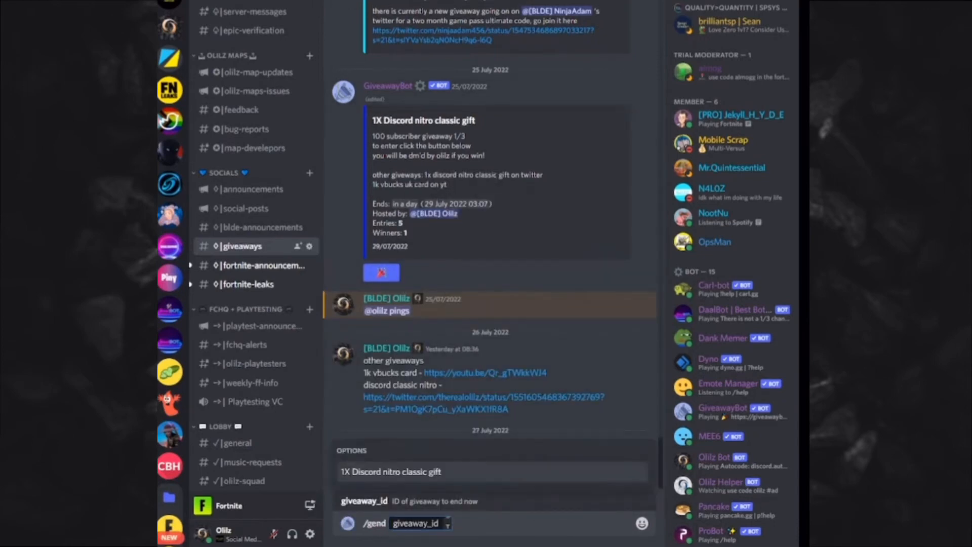
{"action": "type", "text": "1001128497638547"}
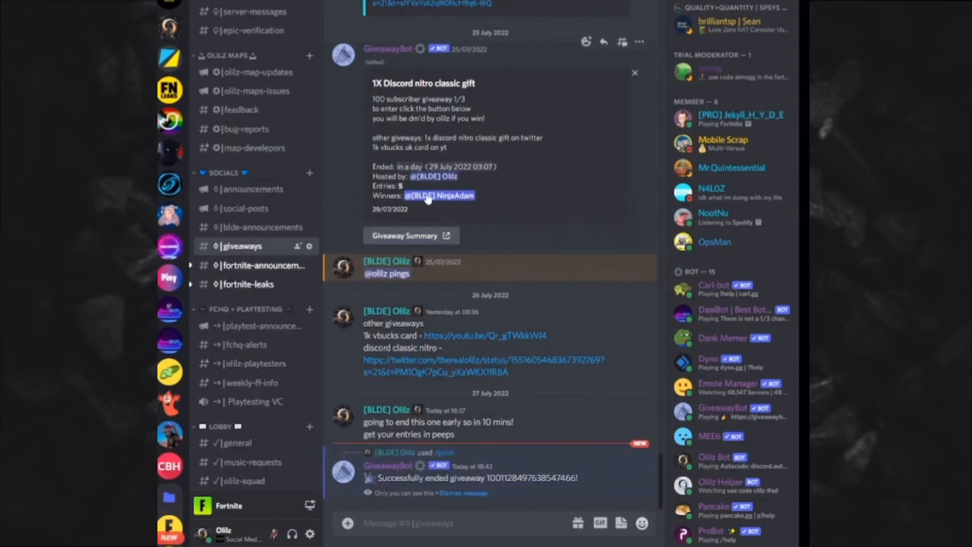
{"action": "mouse_move", "coordinate": [462, 503]}
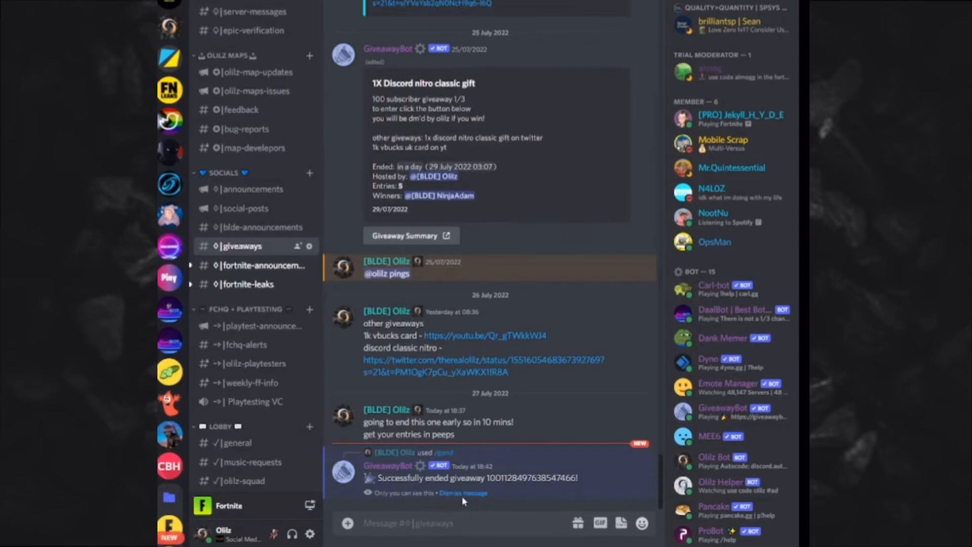
{"action": "scroll", "scroll_direction": "up", "scroll_amount": 3}
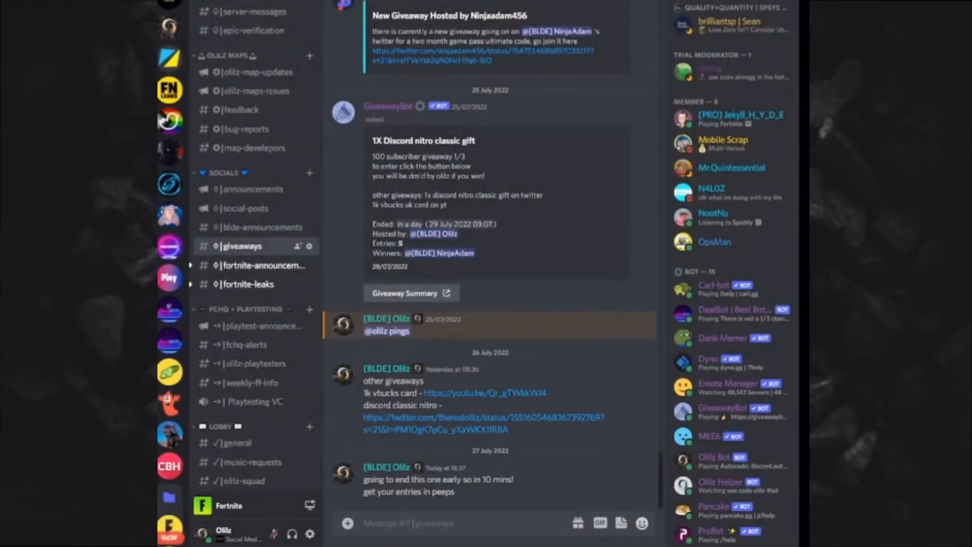
{"action": "left_click", "coordinate": [406, 293]}
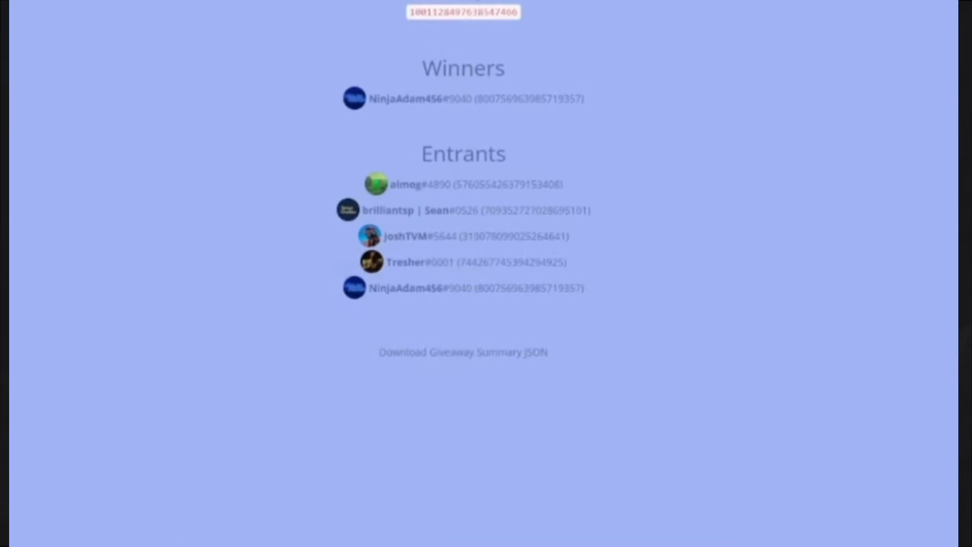
{"action": "mouse_move", "coordinate": [613, 85]}
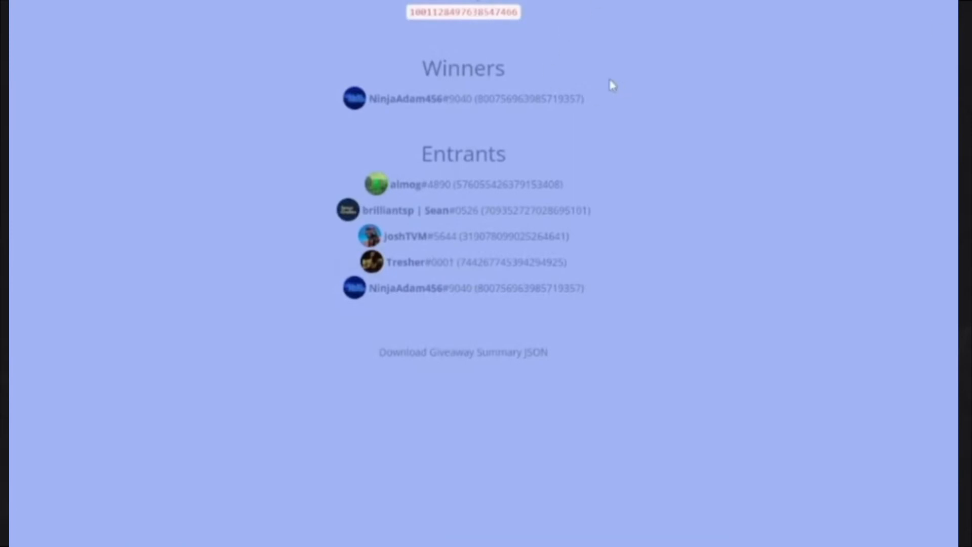